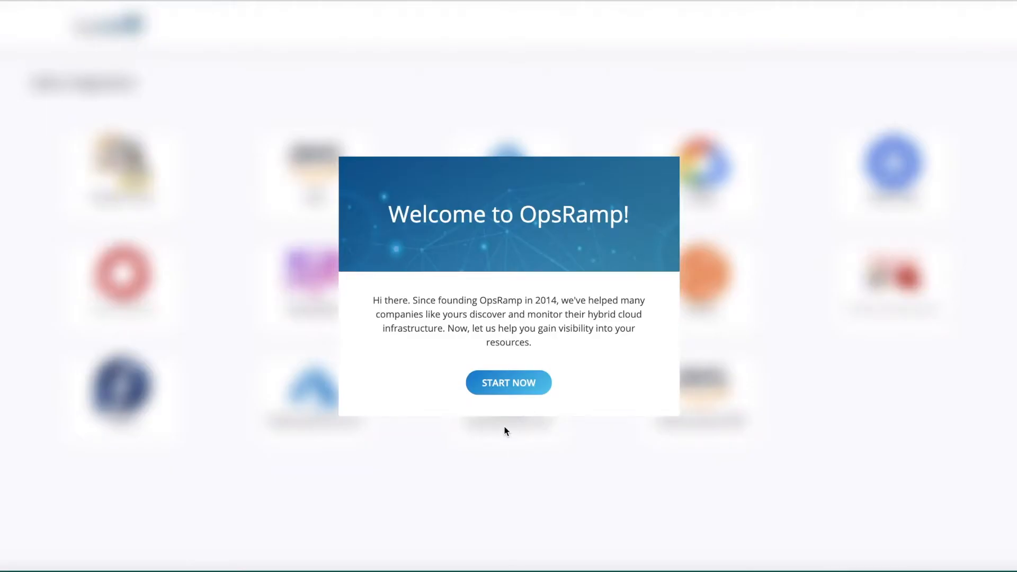
mouse_move(596, 402)
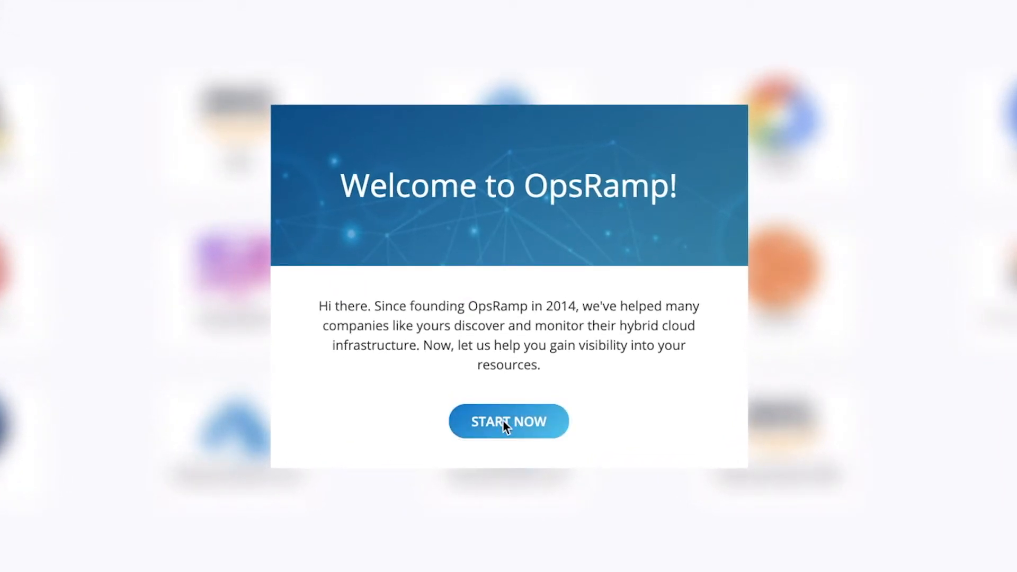
Step: Begin onboarding from the welcome message and choose ADD on the Google Cloud card
click(508, 422)
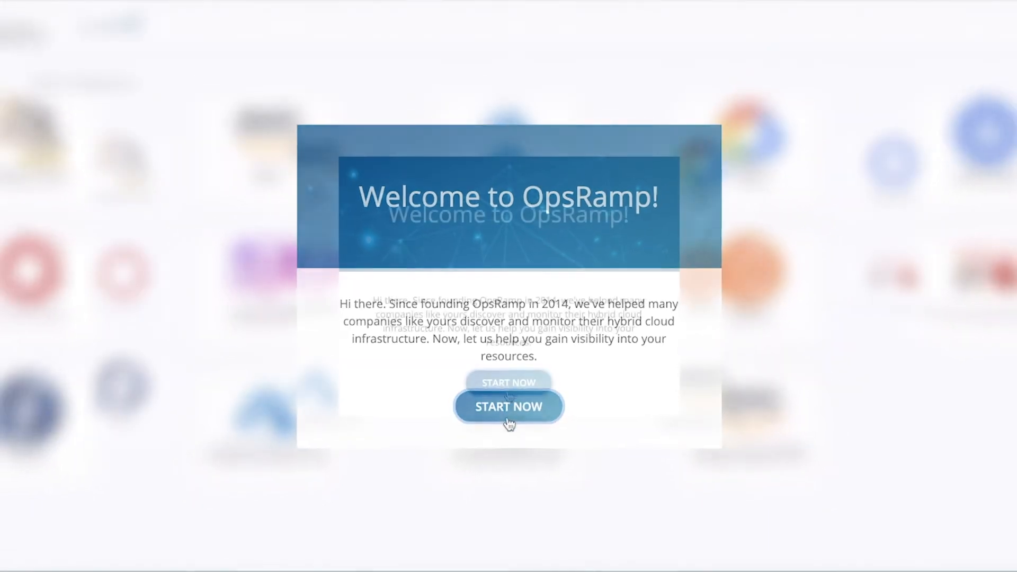
click(508, 406)
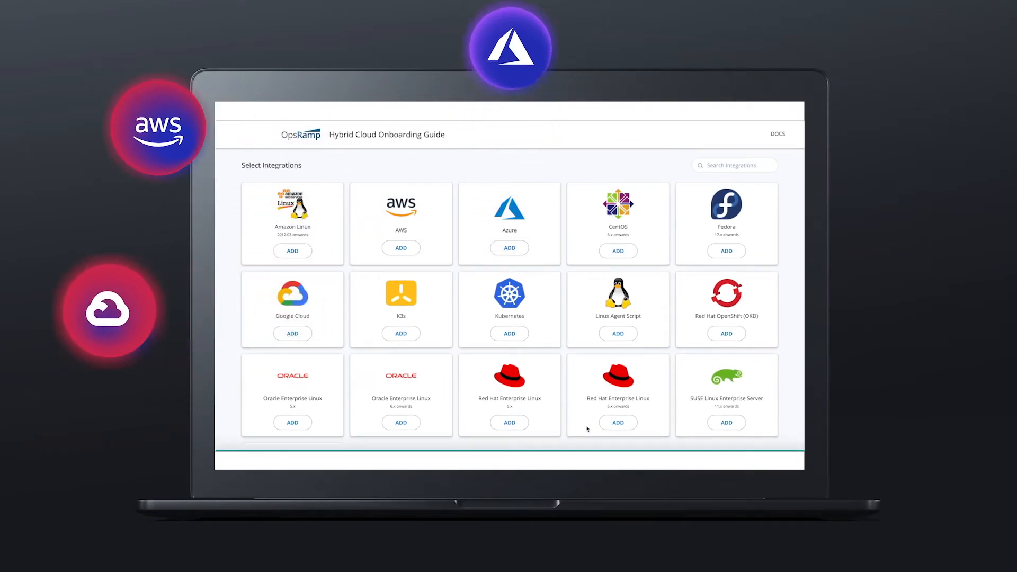
click(292, 332)
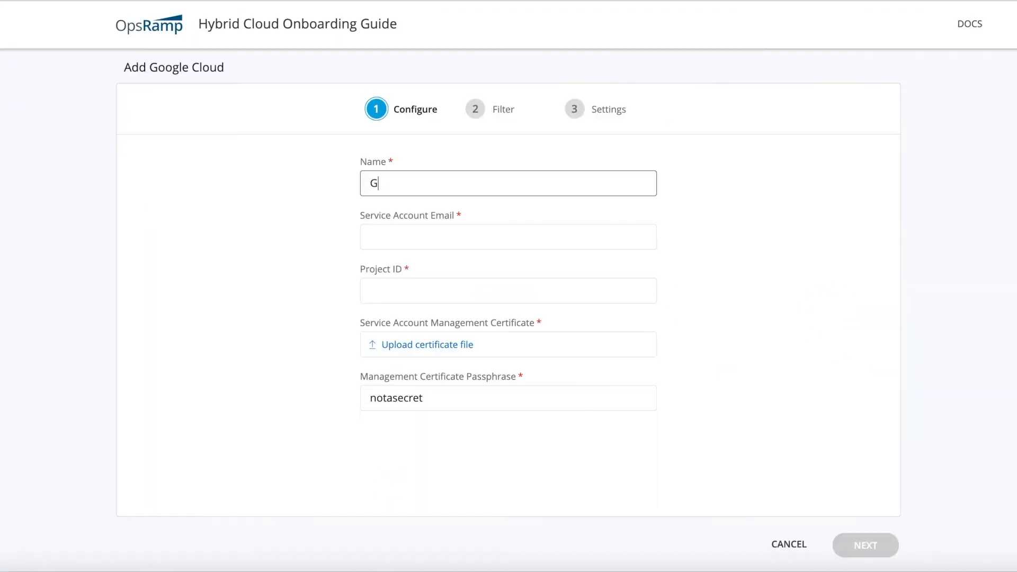
Step: Name the integration 'GCP Integration' and keep discovery of ALL resource types
text(CP Inte)
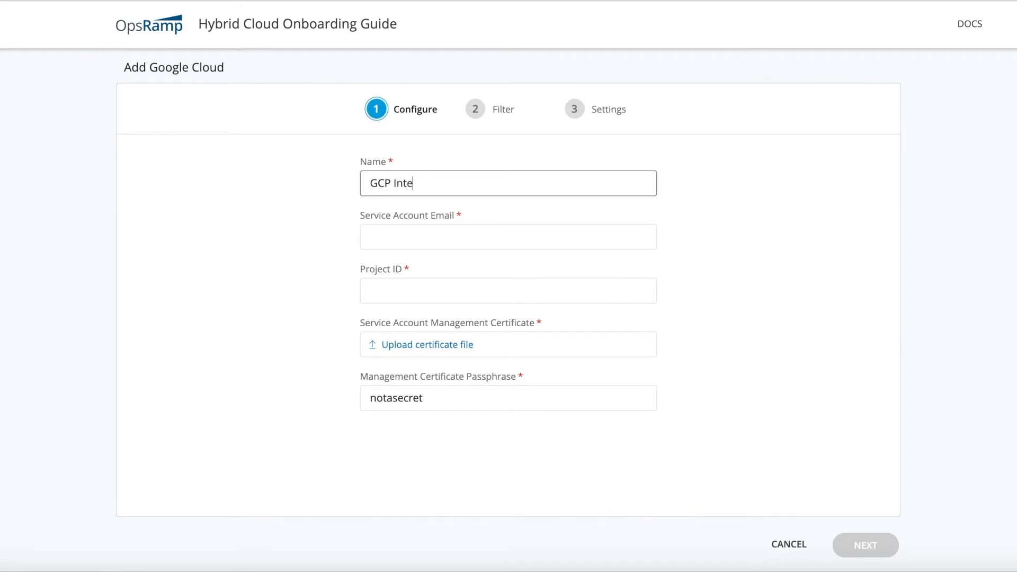
text(gration)
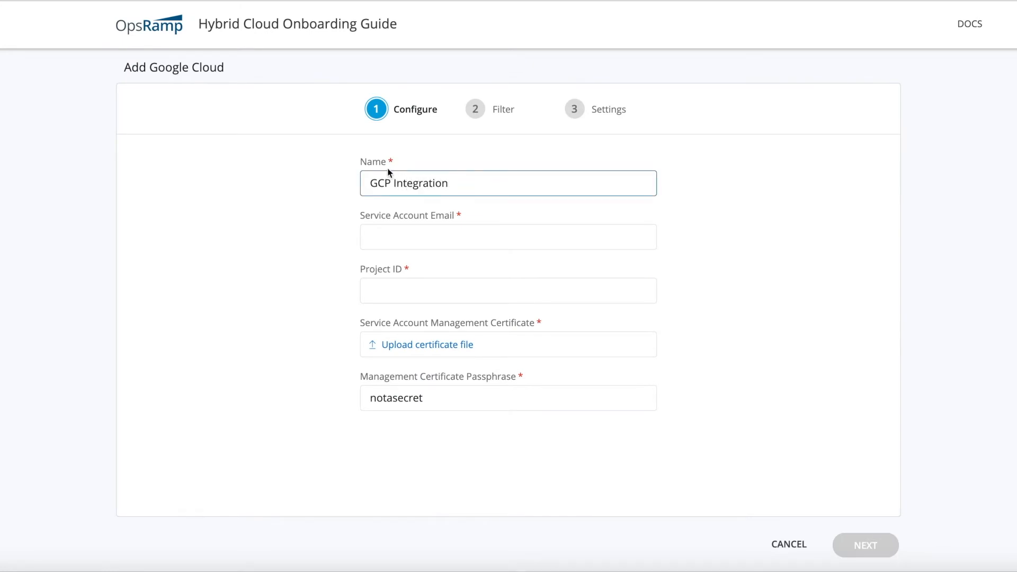
click(865, 545)
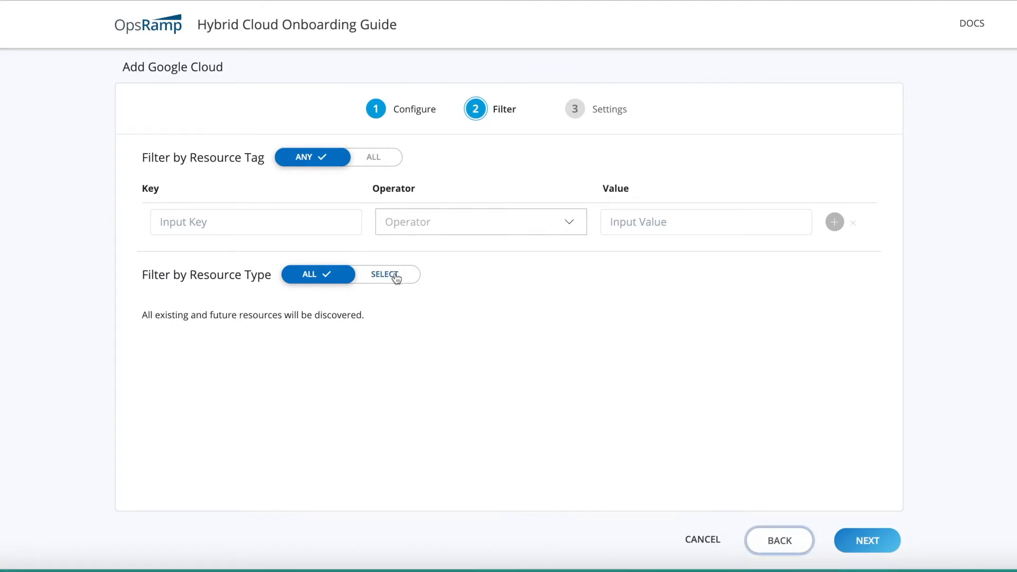
click(382, 273)
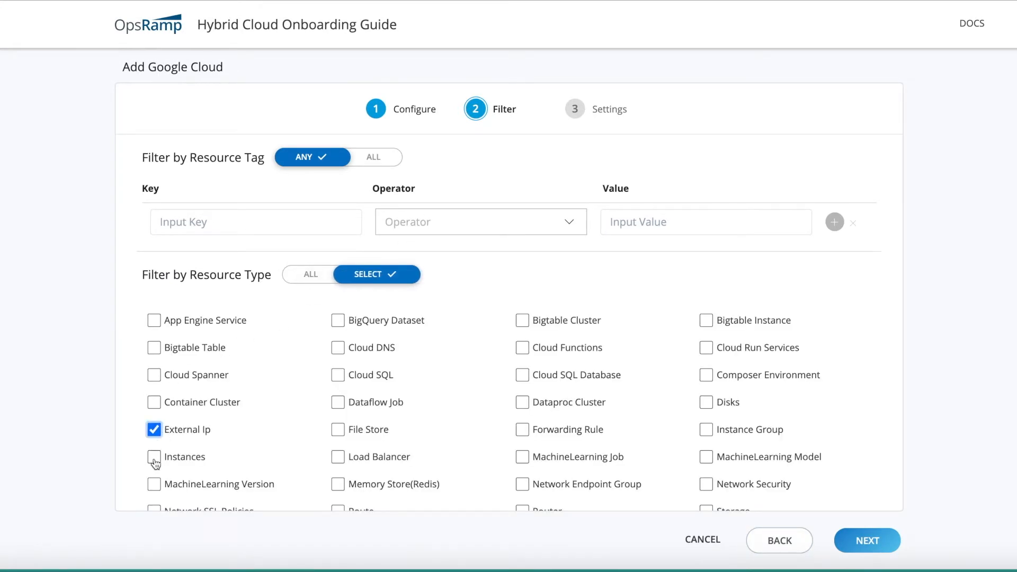
click(309, 273)
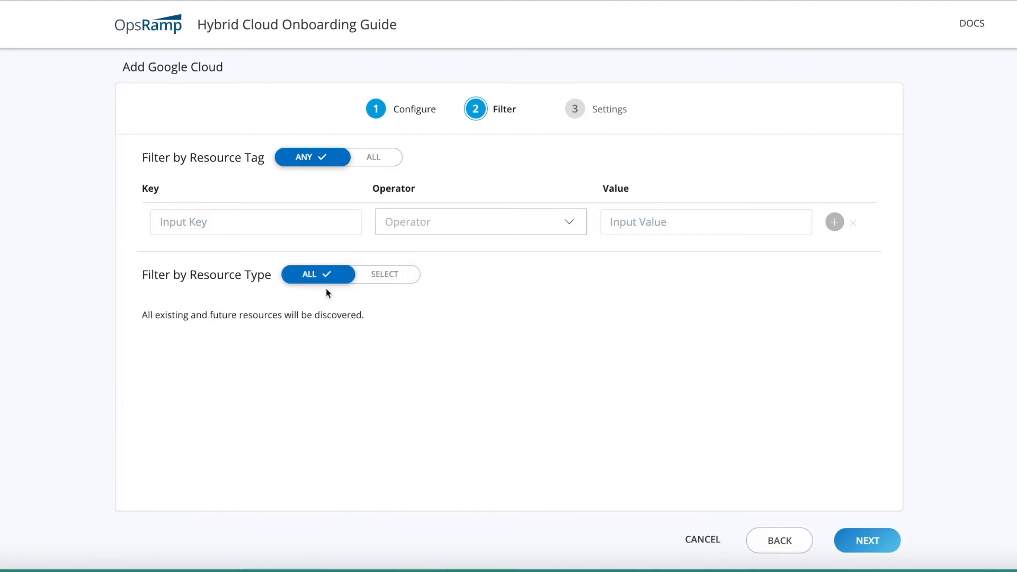
click(867, 540)
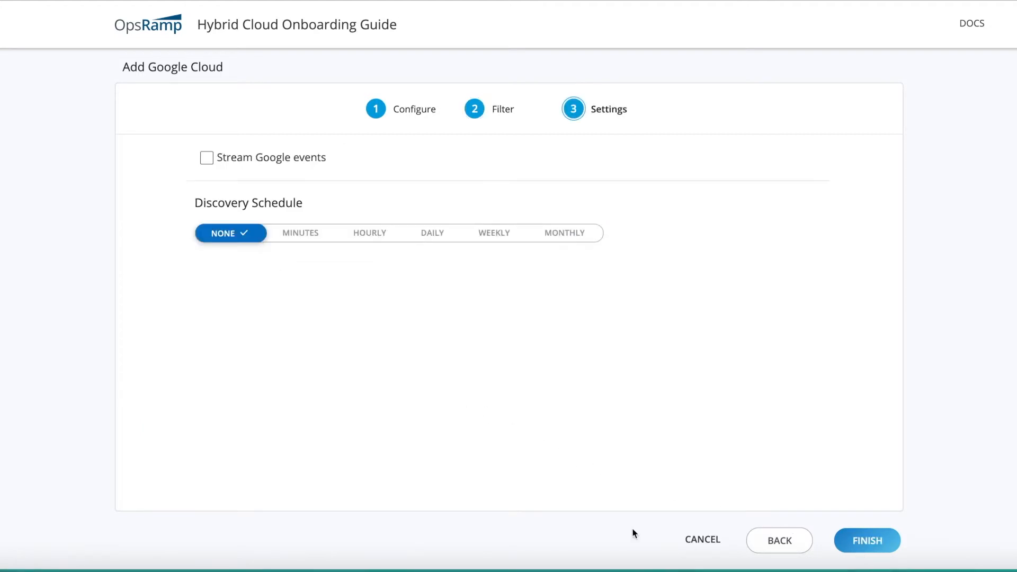
mouse_move(370, 233)
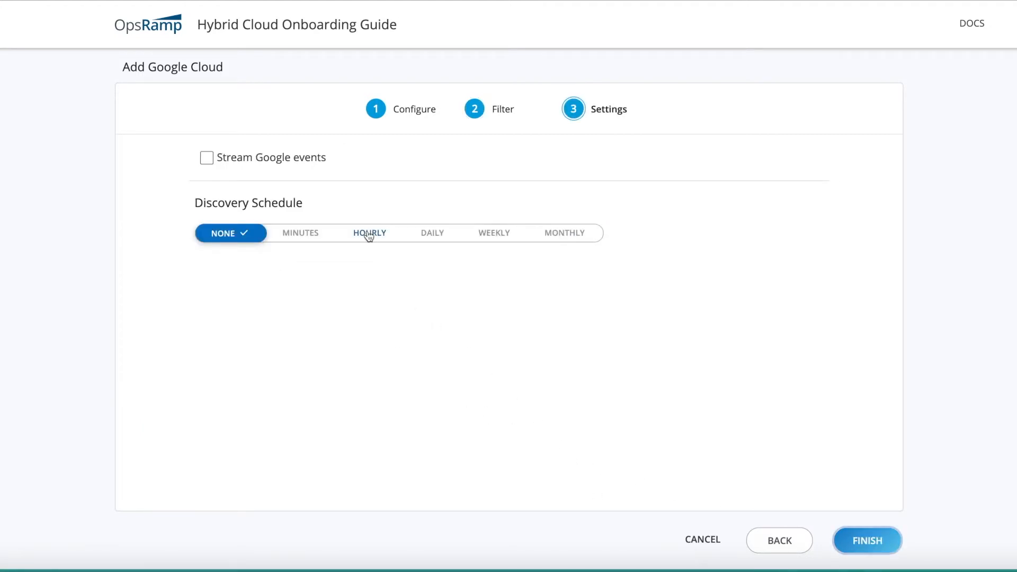
Step: Schedule hourly discovery, finish adding the account, and complete the onboarding guide
click(369, 234)
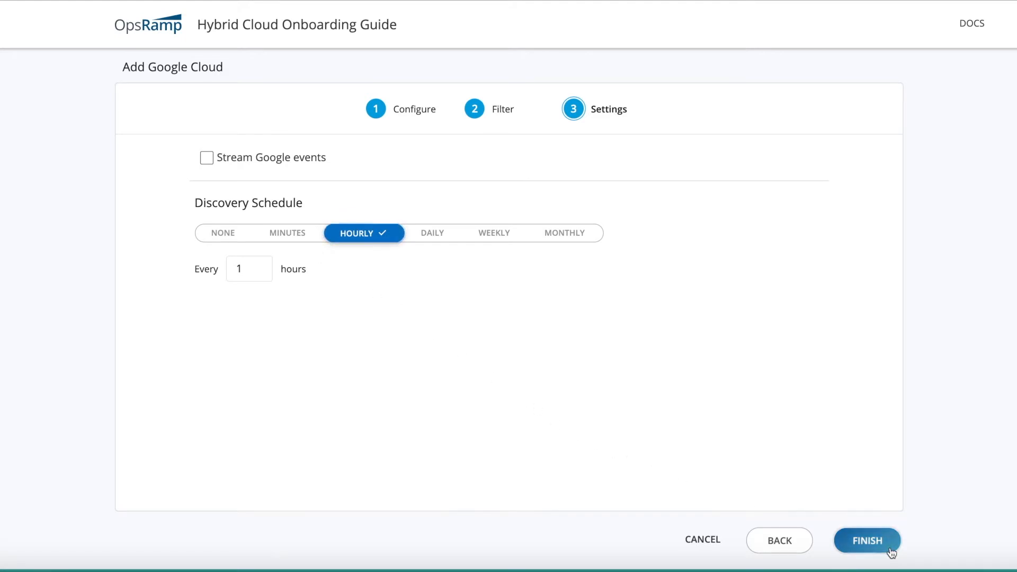
click(867, 540)
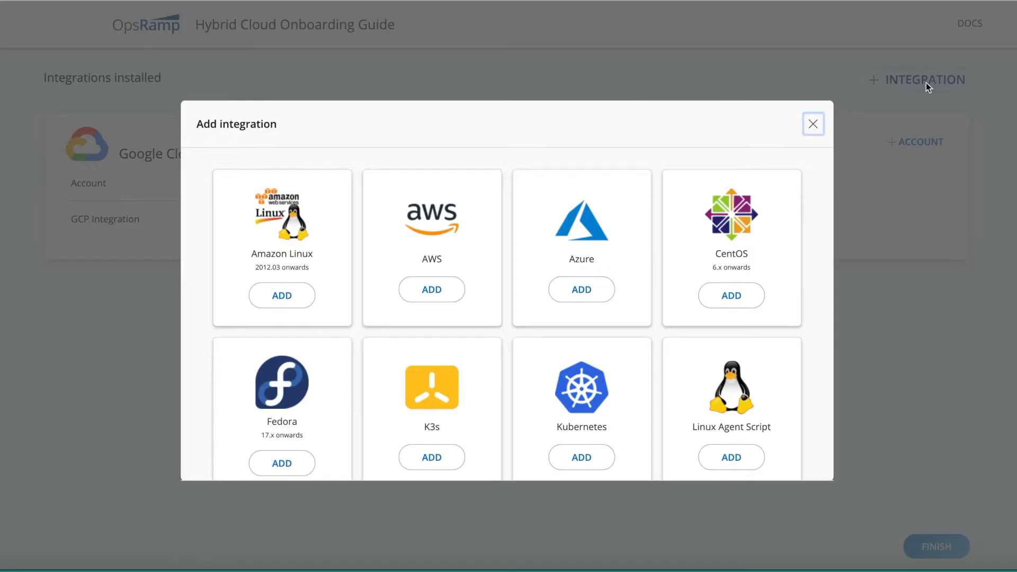
click(813, 124)
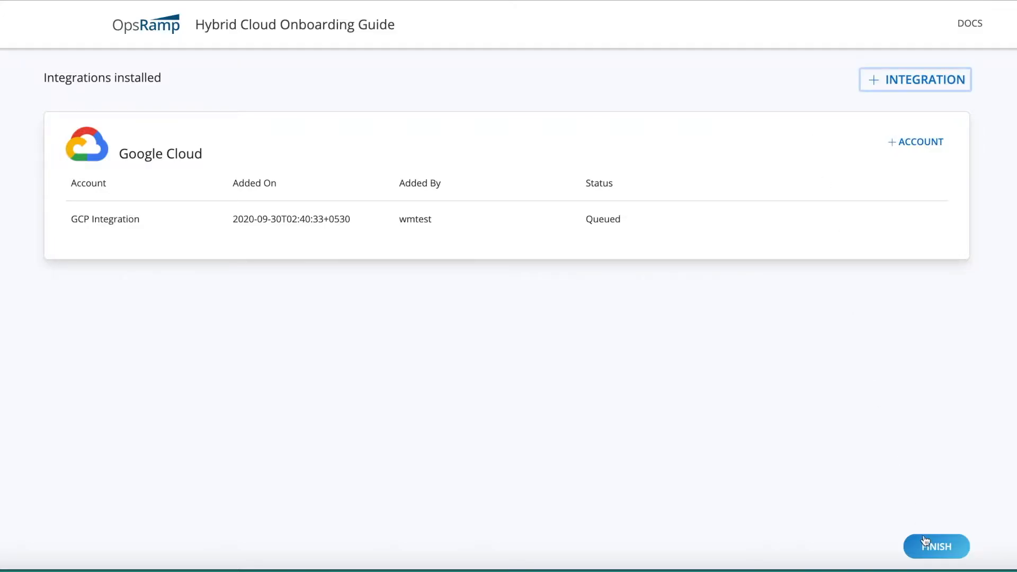
click(936, 545)
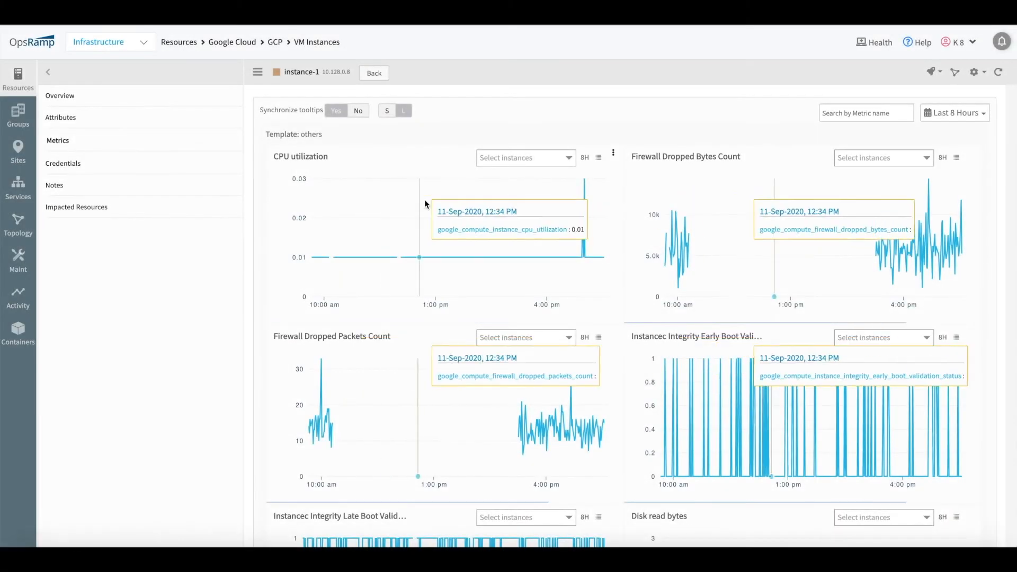
scroll(down, 3)
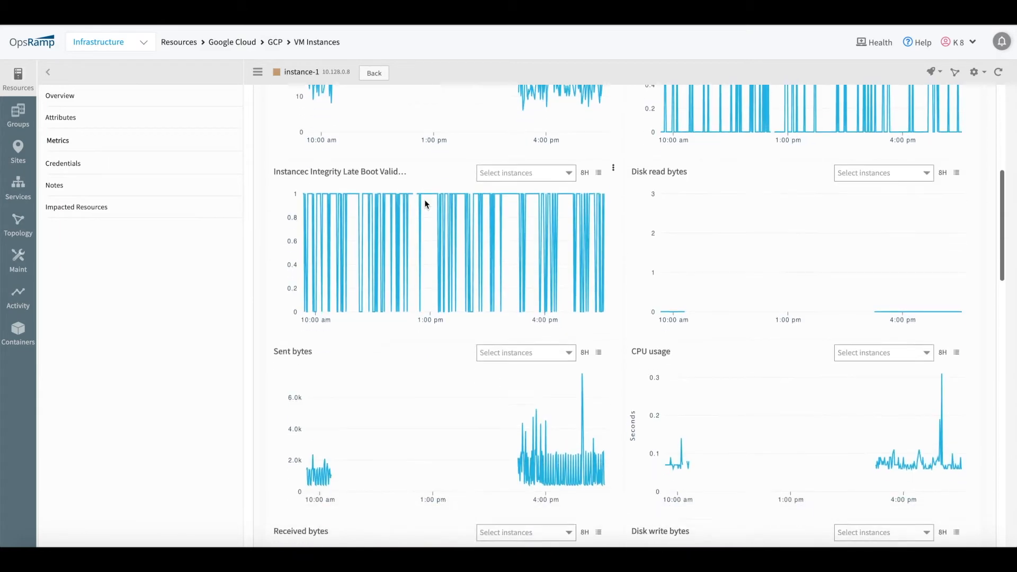
scroll(down, 3)
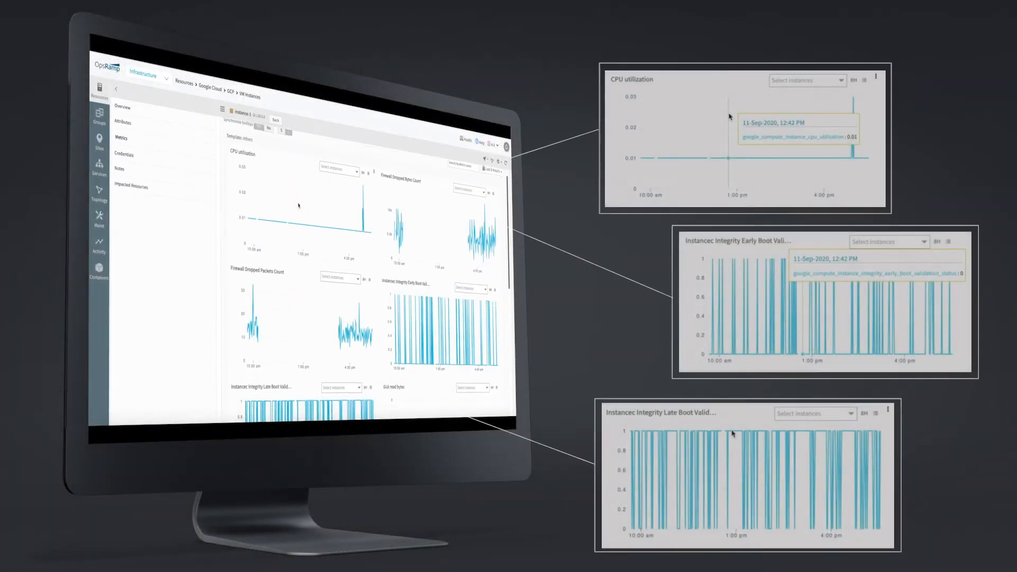
scroll(down, 3)
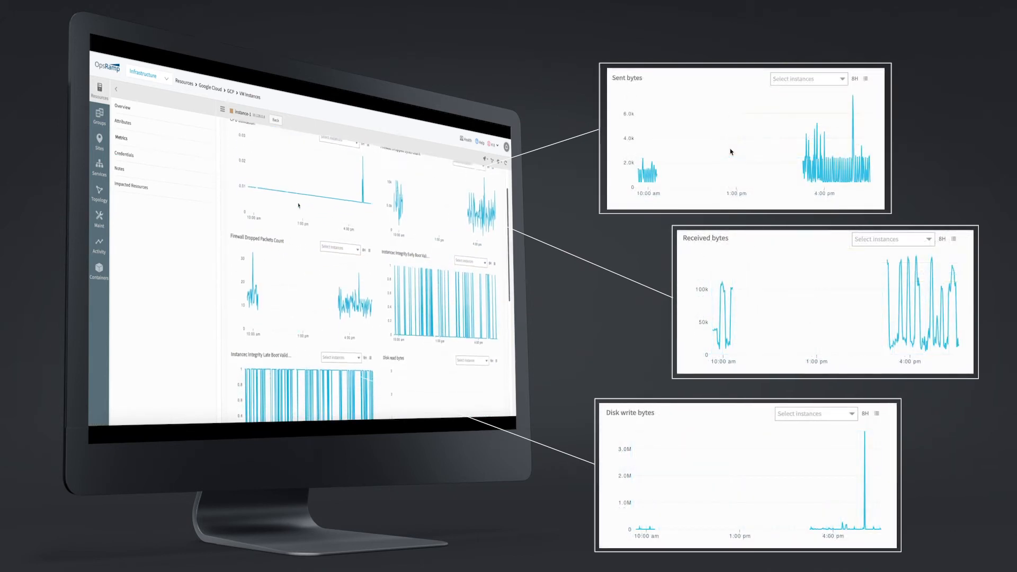
scroll(down, 3)
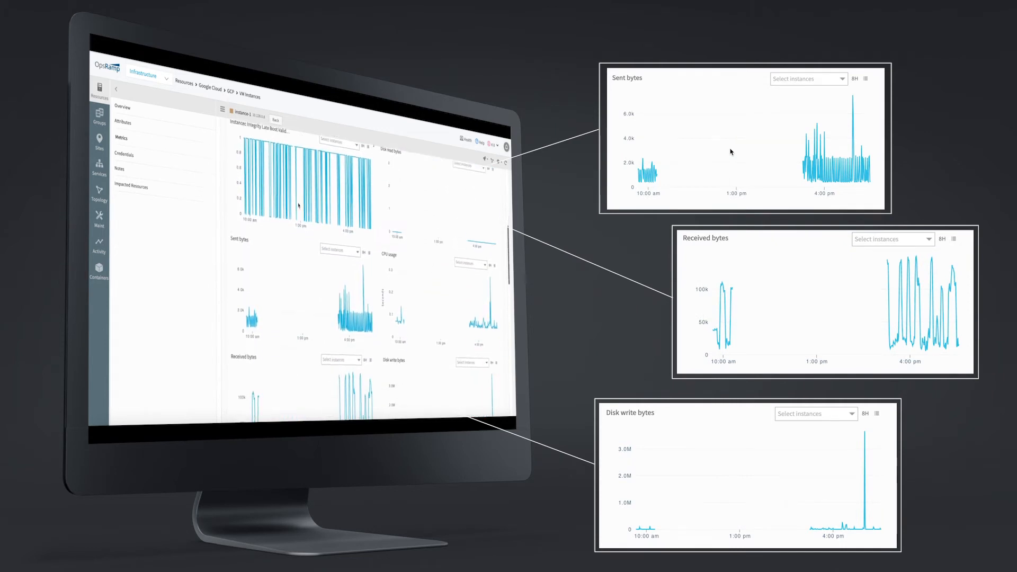
click(121, 138)
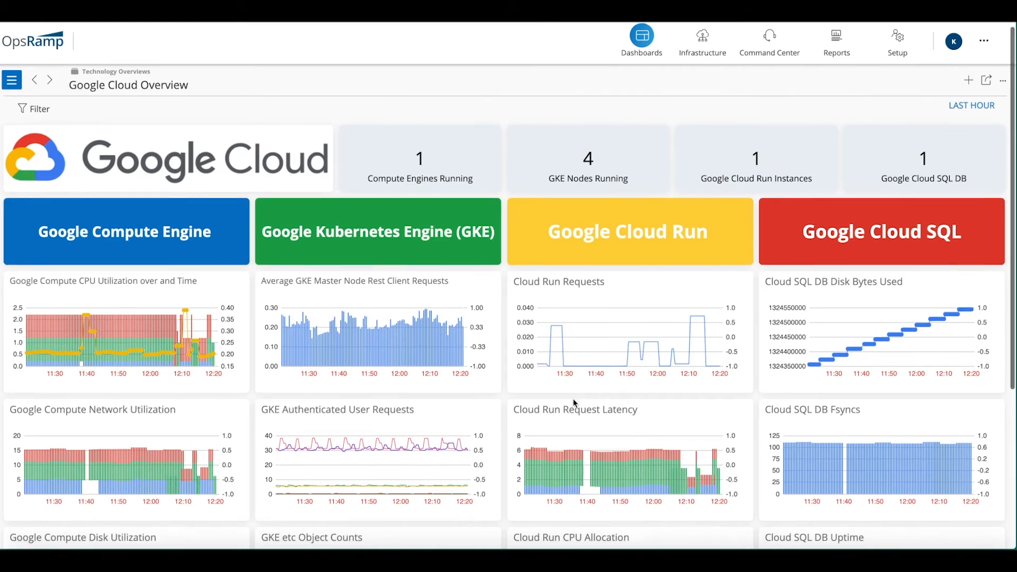
Step: Rename the Untitled dashboard to 'My First Dashboard' and begin creating its first tile
scroll(down, 3)
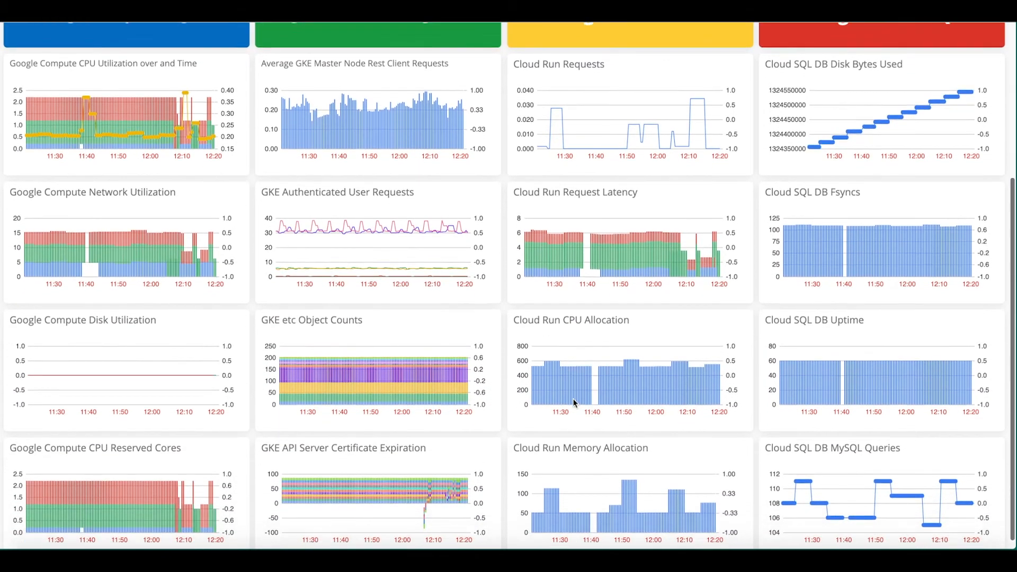
scroll(down, 3)
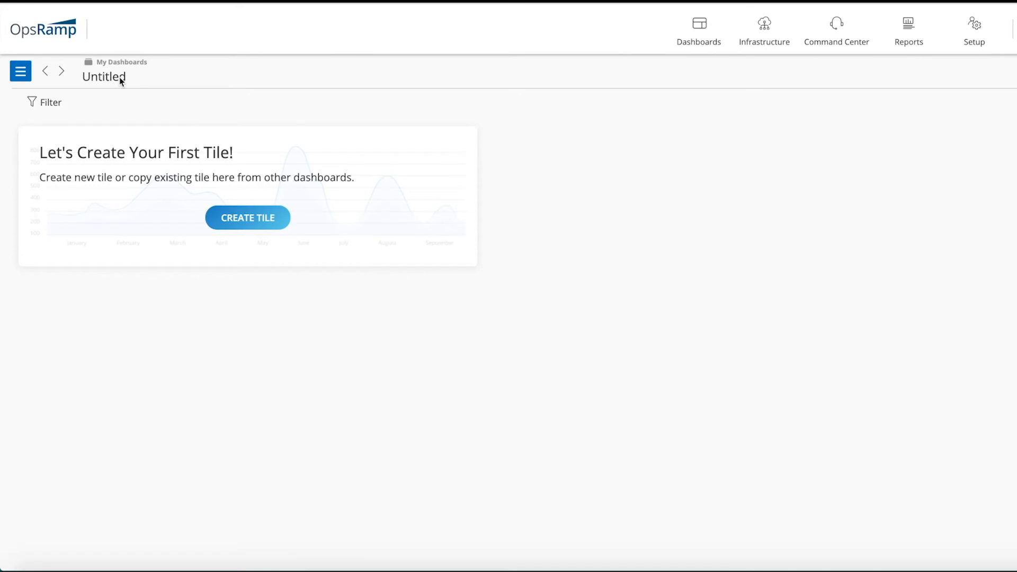
text(My First Dashboard)
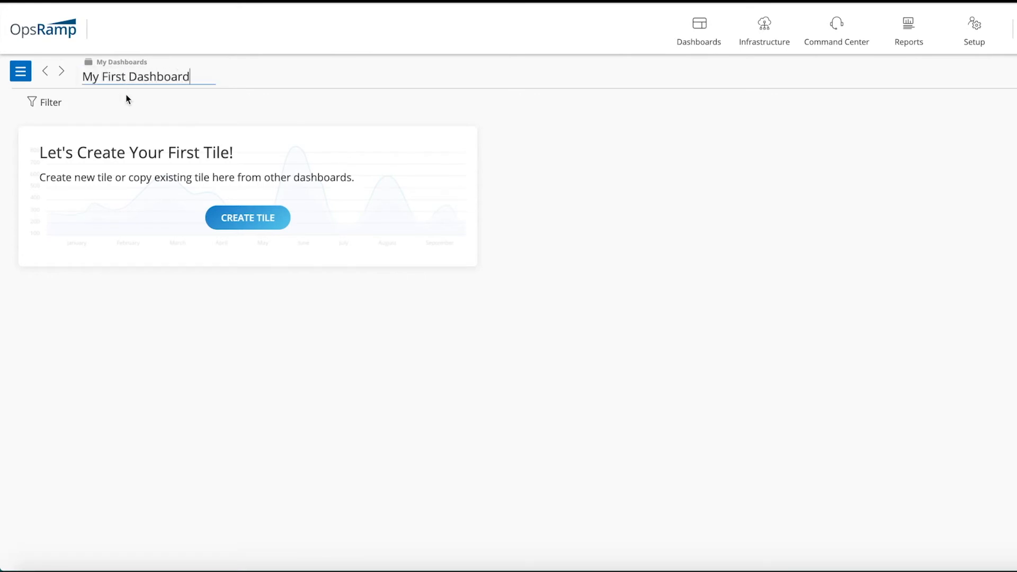
click(248, 217)
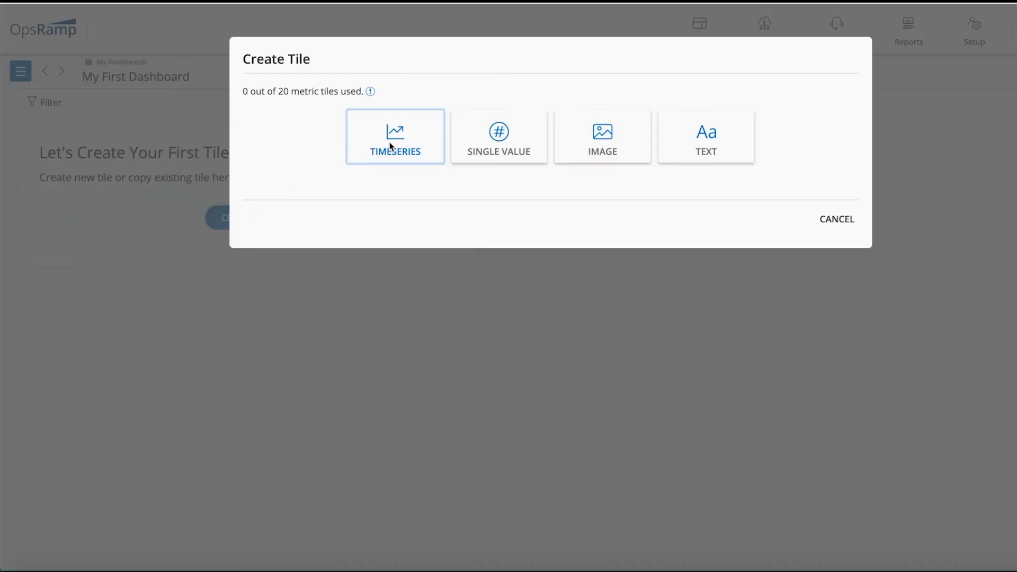
Step: Create the 'AWS Ec2 Utilization' tile charting aws_ec2_CPUUtilization and avg(aws_ec2_CPUUtilization)
text(aws_ec2_CPUUtilization)
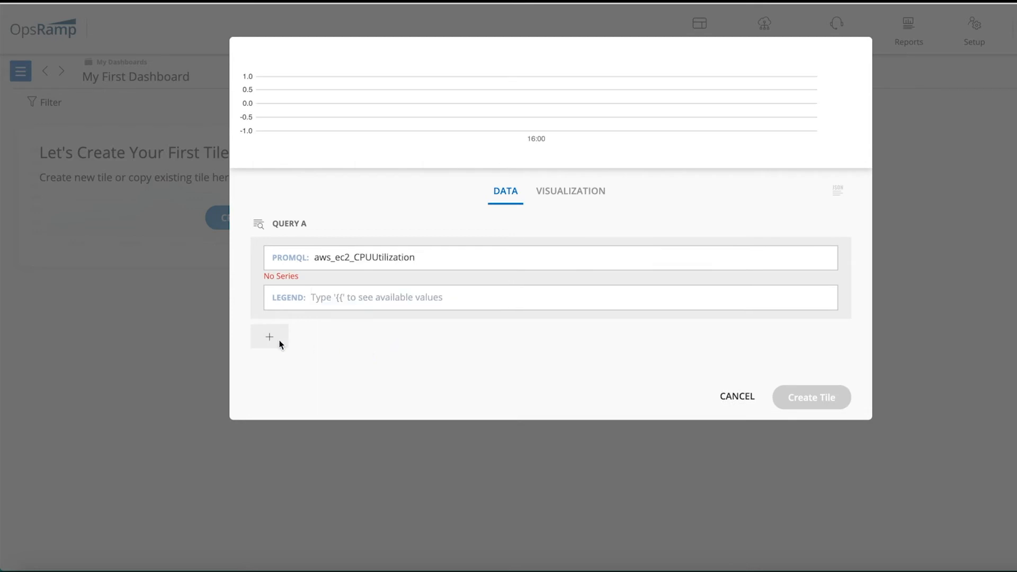
text(avg(aws_ec2_CPUUtilization)
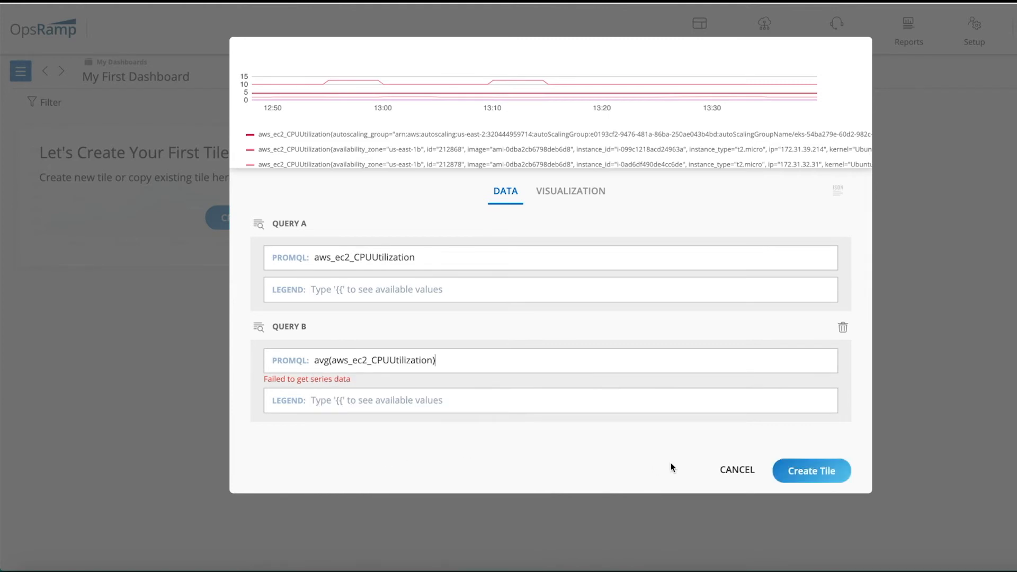
click(573, 191)
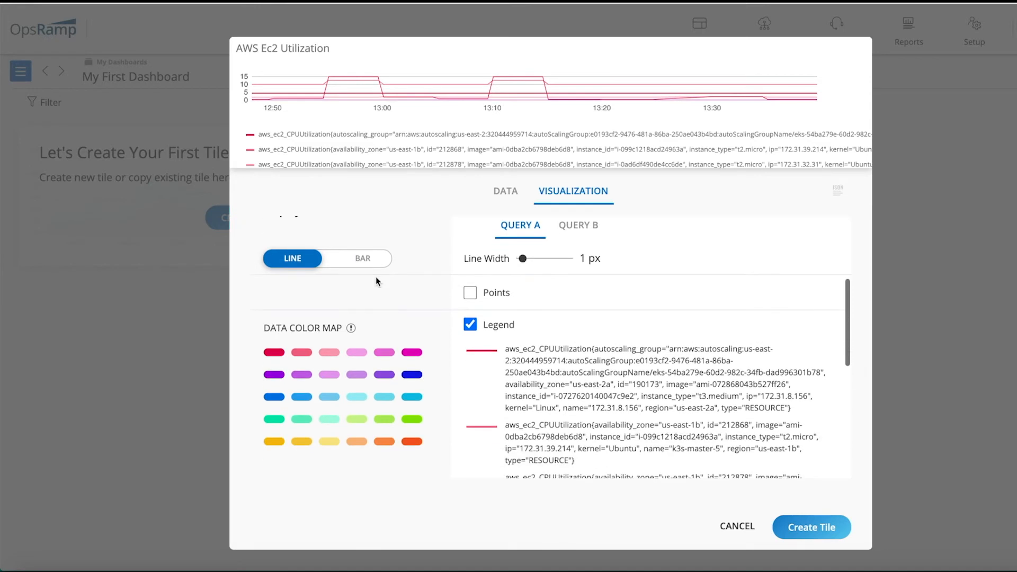
click(577, 225)
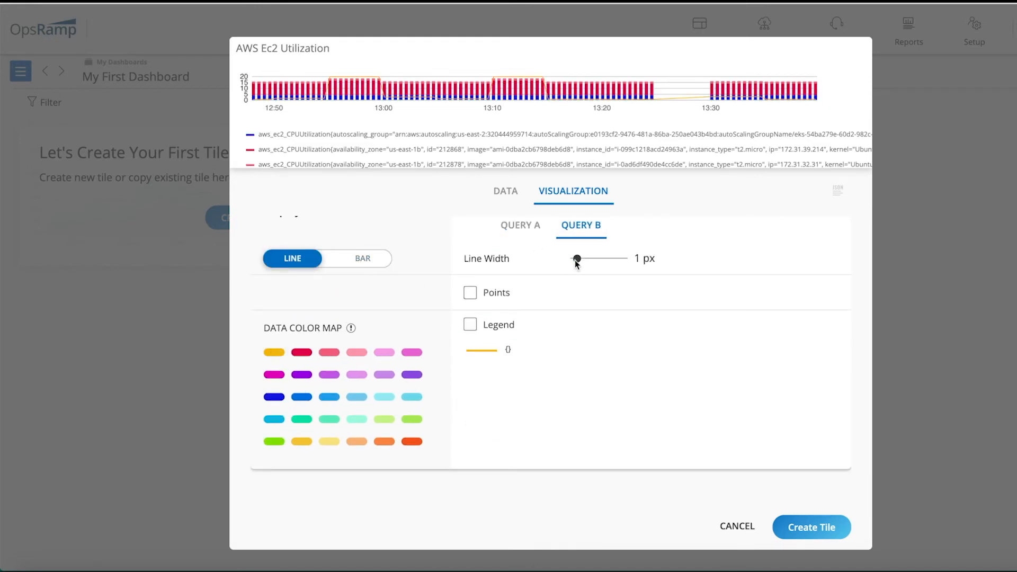
click(810, 527)
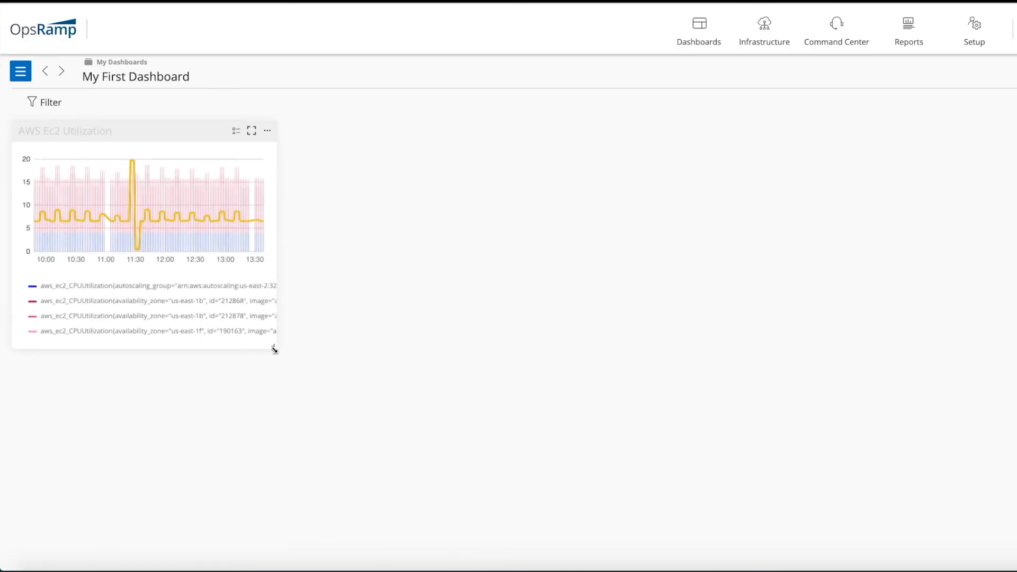
Step: Enter the Setup area, showing K8Monitoring client details
click(974, 29)
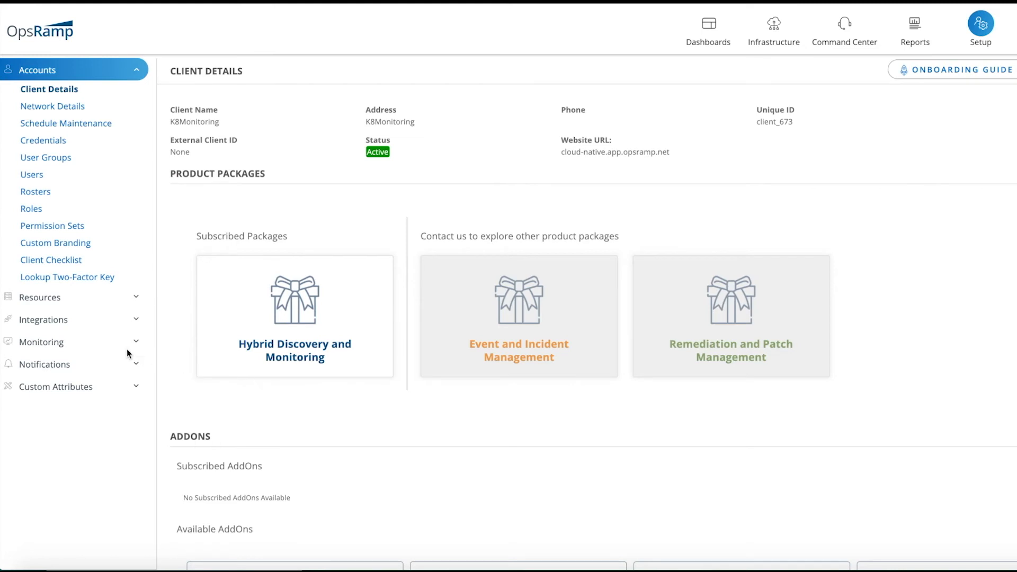
mouse_move(90, 344)
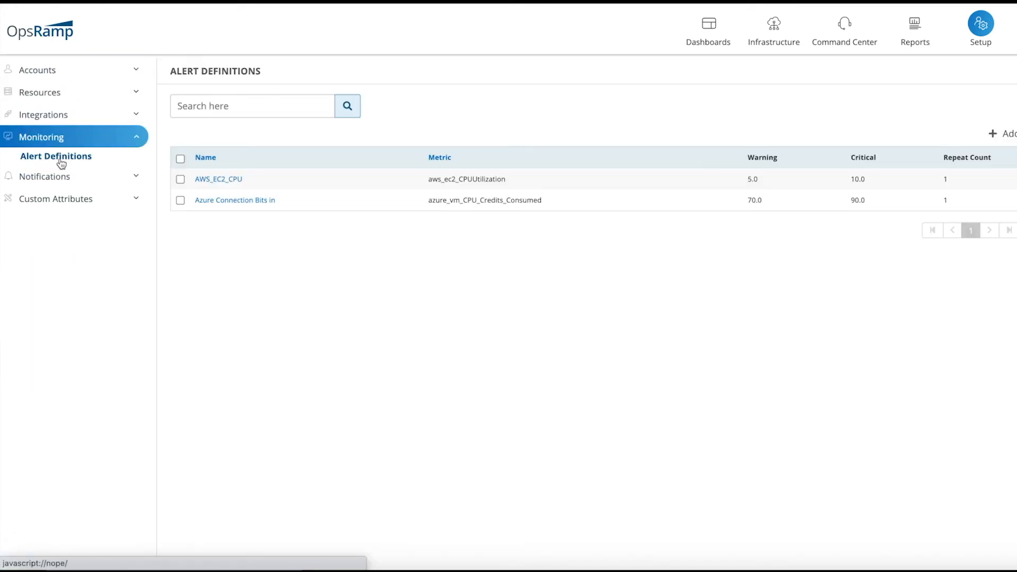
Step: Define 'GCP CPU Utilization' on google_compute_instance_cpu_utilization with warning 75 and critical 90
click(1004, 133)
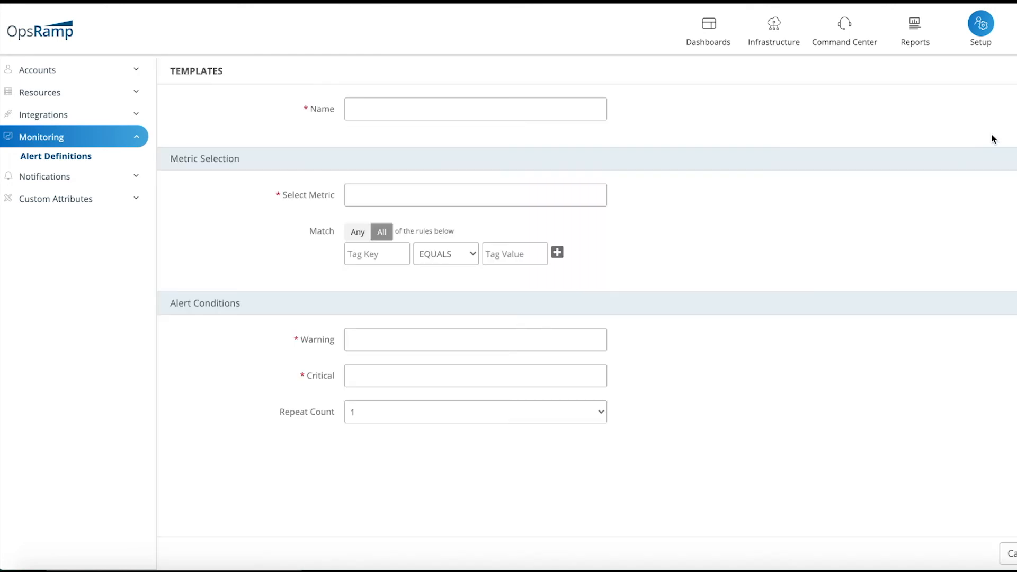
text(GCP CPU Ut)
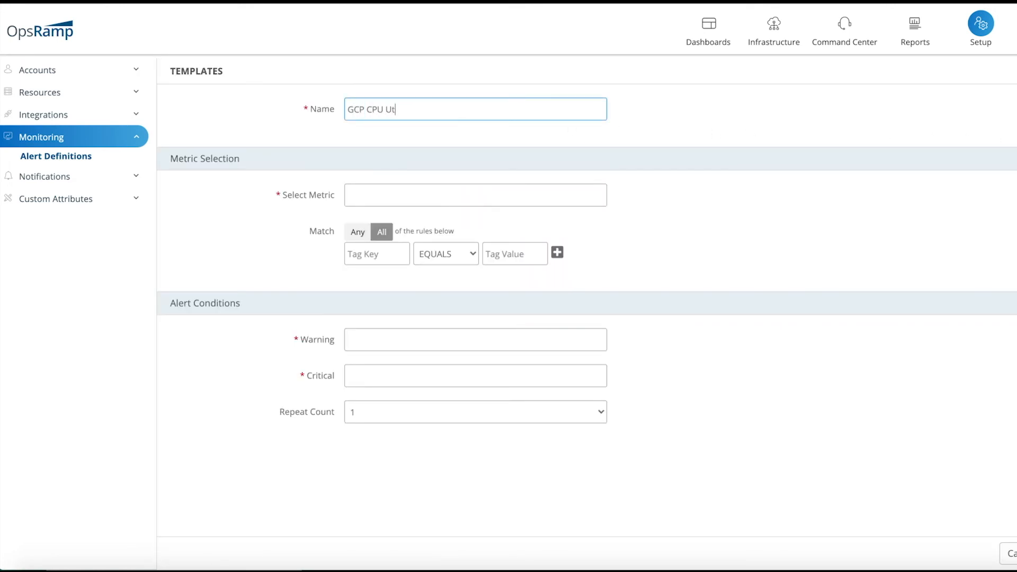
text(g)
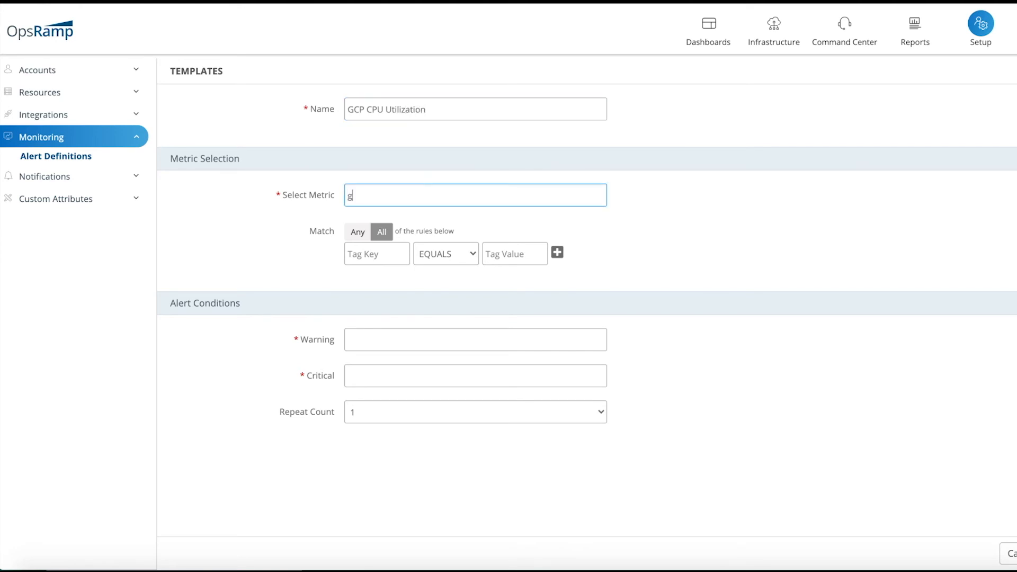
text(oogle_)
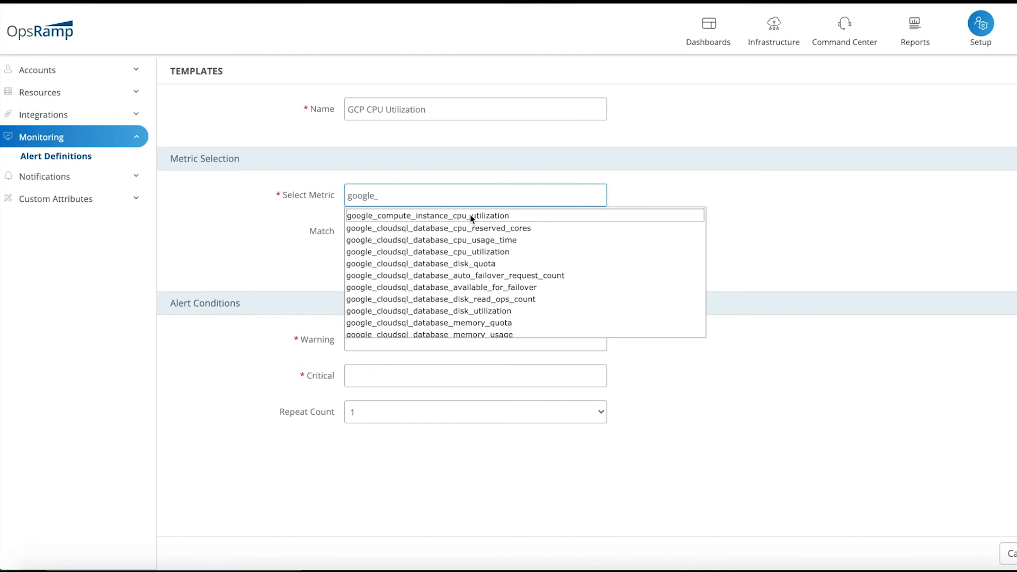
click(427, 215)
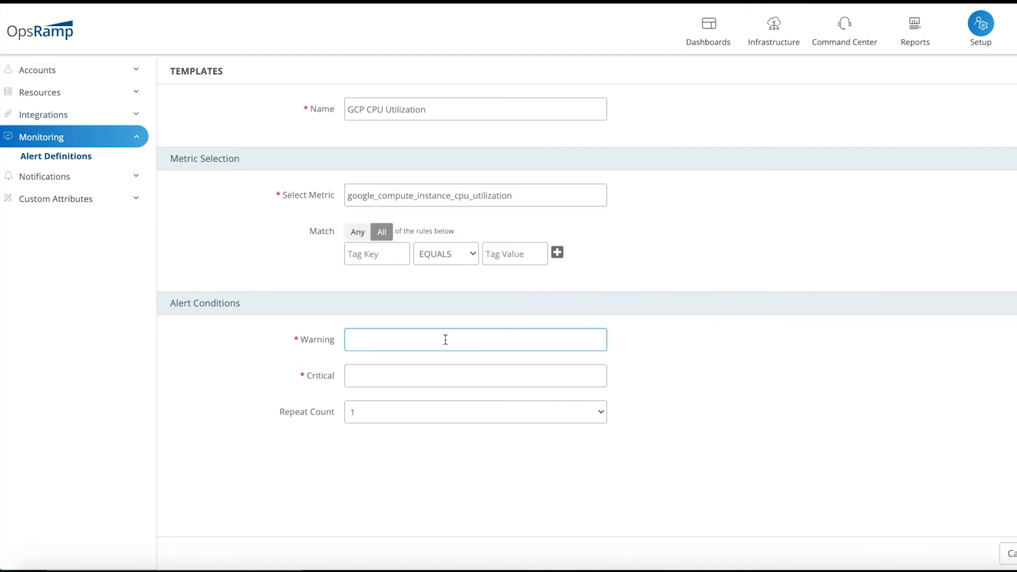
text(9)
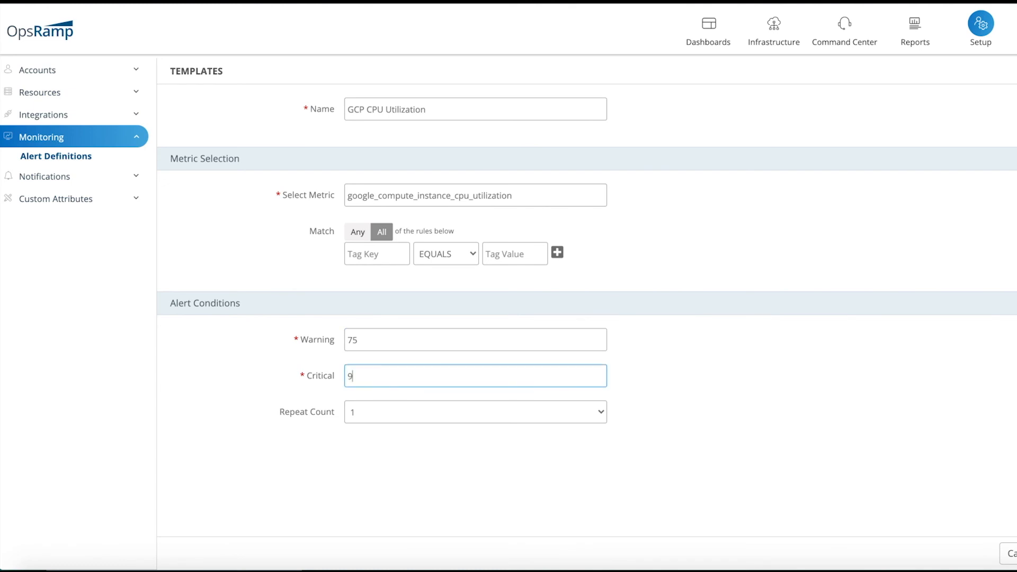
text(0)
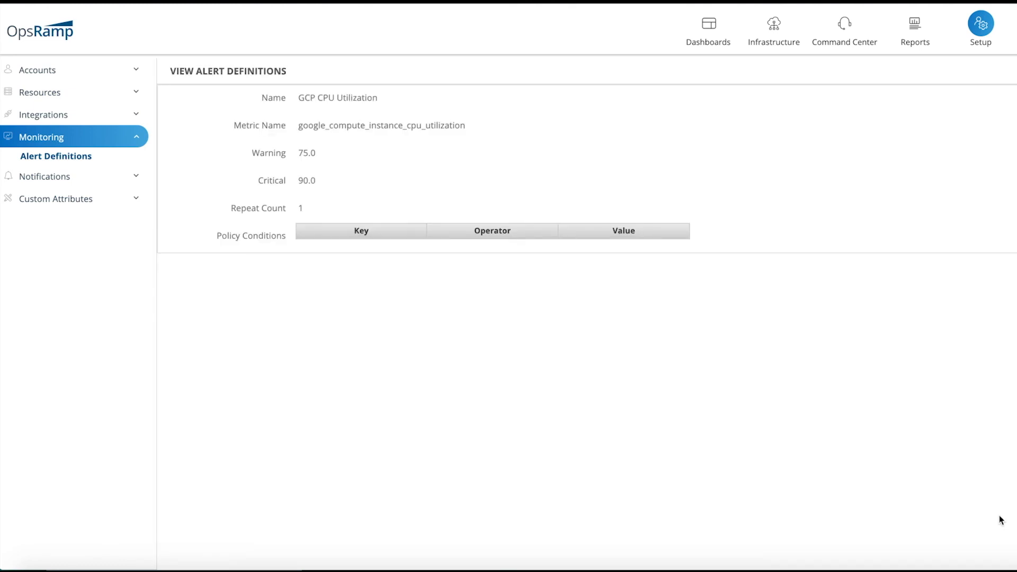
mouse_move(709, 347)
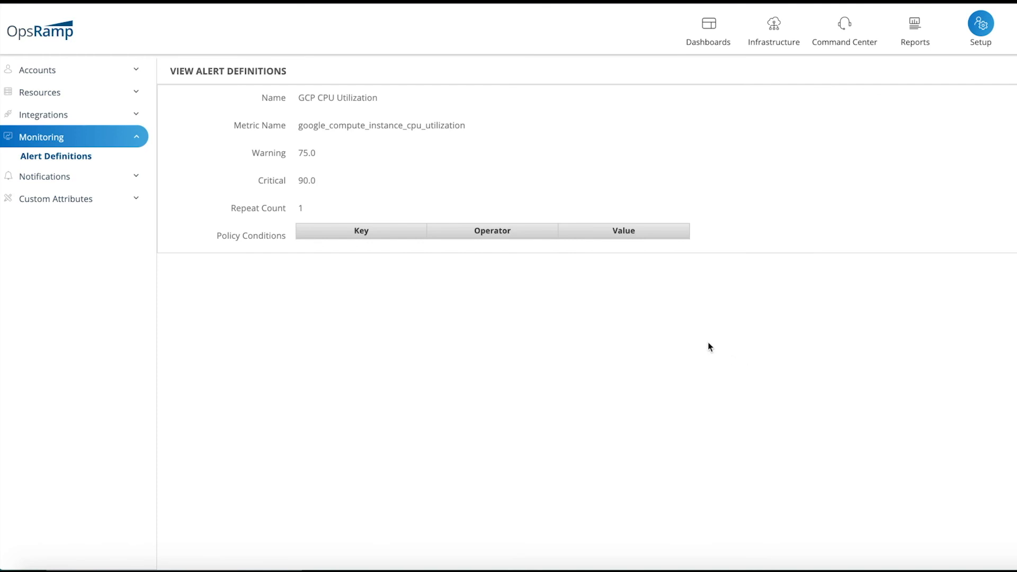